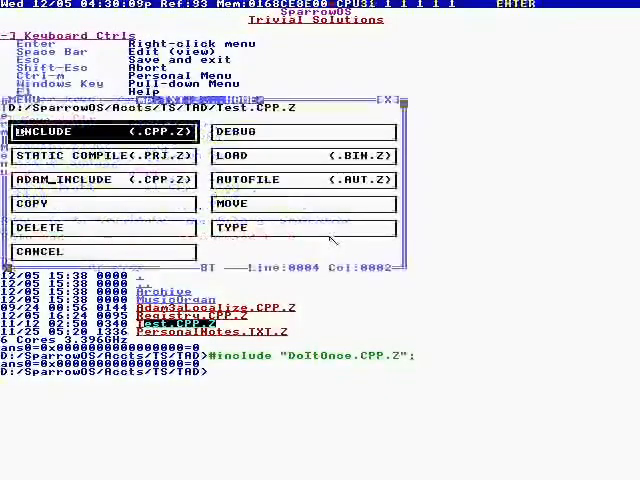
- Statically compile Test.CPP.Z, accepting the 'Not .PRJ.Z File' warning
{"action": "left_click", "coordinate": [95, 156]}
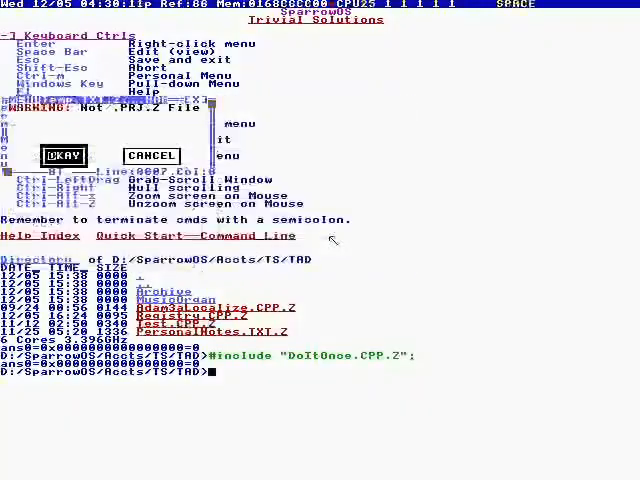
{"action": "left_click", "coordinate": [64, 155]}
{"action": "type", "text": "BinRep"}
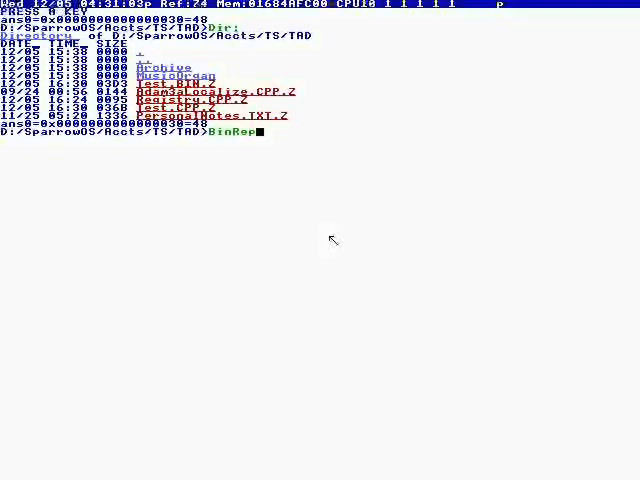
- Run BinRep("Test.BIN.Z"); to report on the compiled binary
{"action": "type", "text": "(\""}
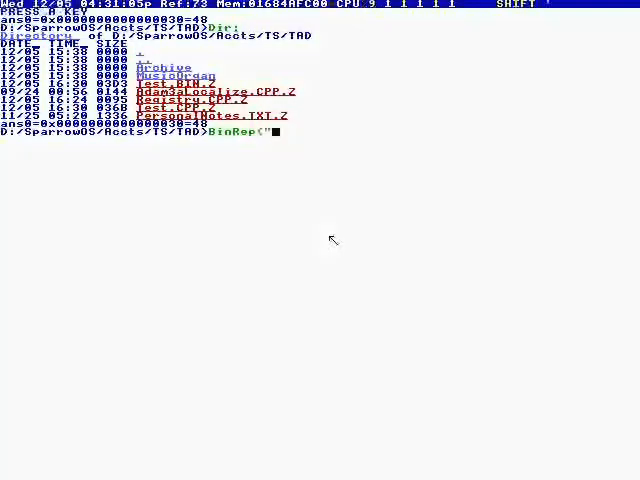
{"action": "type", "text": "Test"}
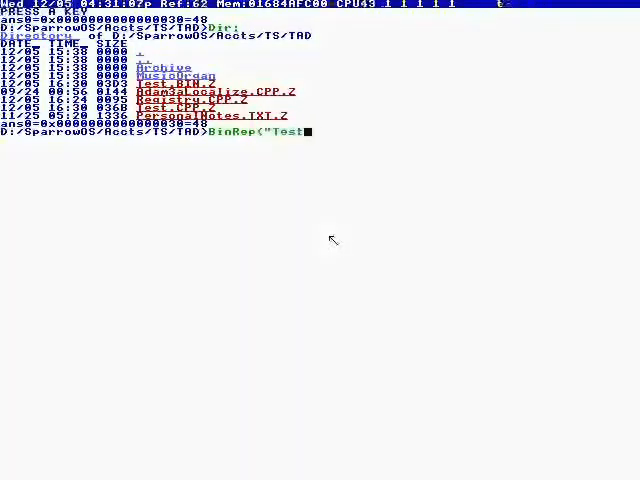
{"action": "type", "text": ".BIN"}
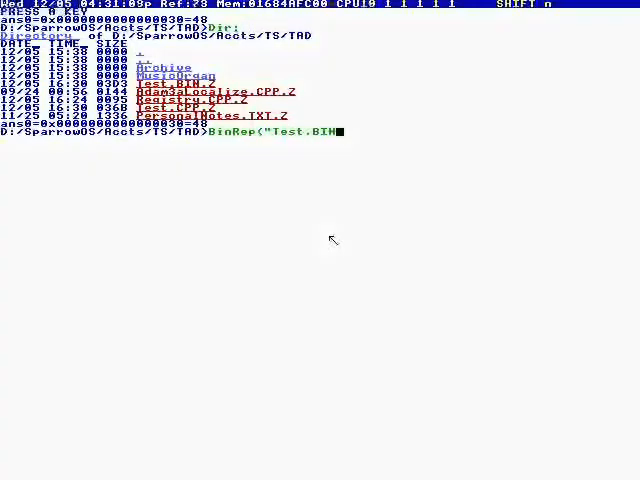
{"action": "type", "text": ".Z\""}
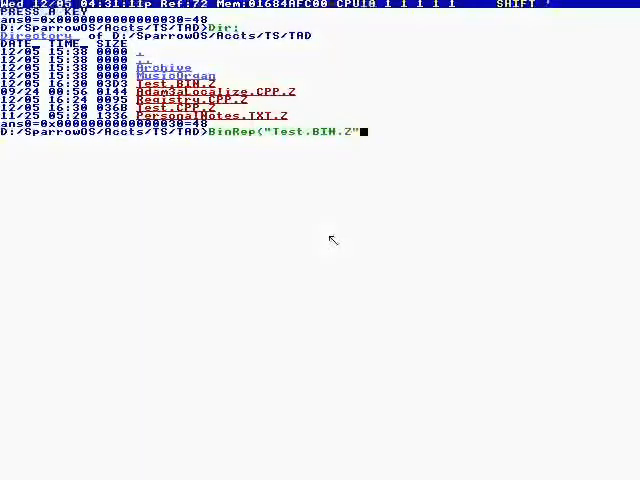
{"action": "key", "text": "Return"}
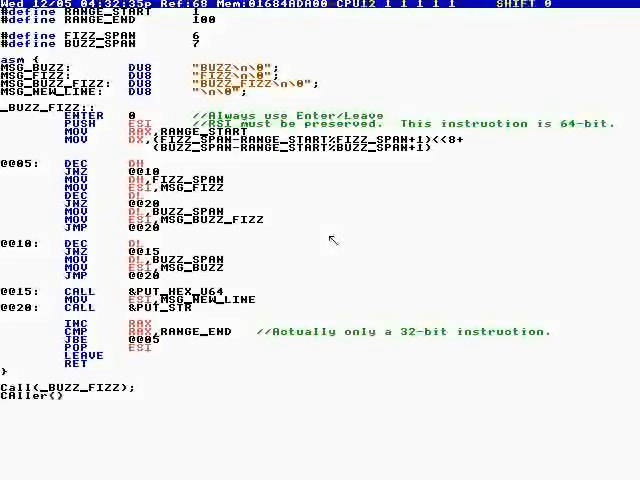
- Run the BuzzFizz assembly demo and scroll to its Call(_BUZZ_FIZZ) block
{"action": "key", "text": "Backspace"}
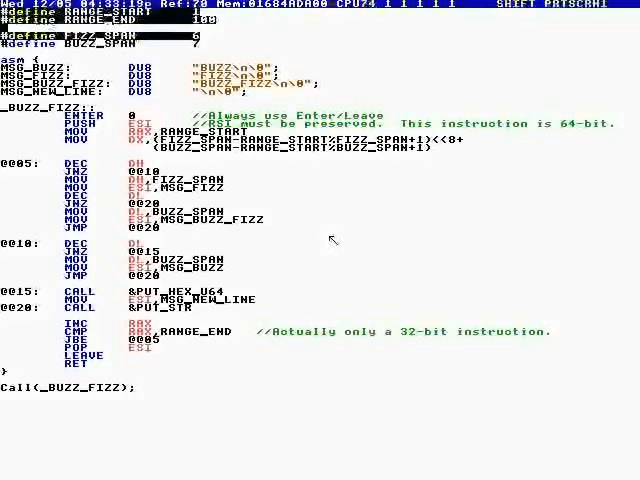
{"action": "scroll", "scroll_direction": "down", "scroll_amount": 3}
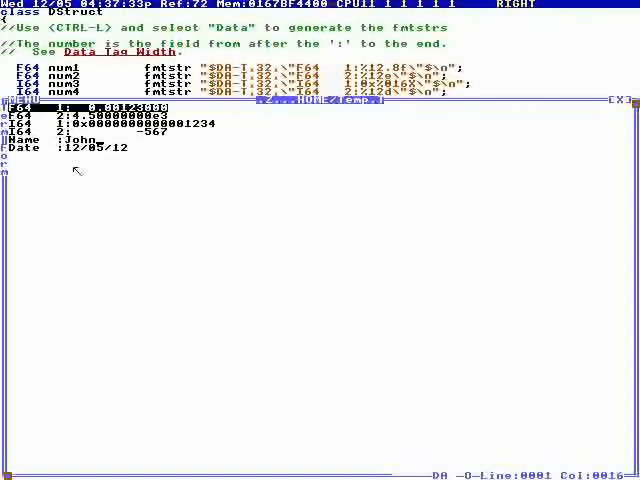
- Move down through the DStruct data form with four numbers, name and date
{"action": "key", "text": "Down"}
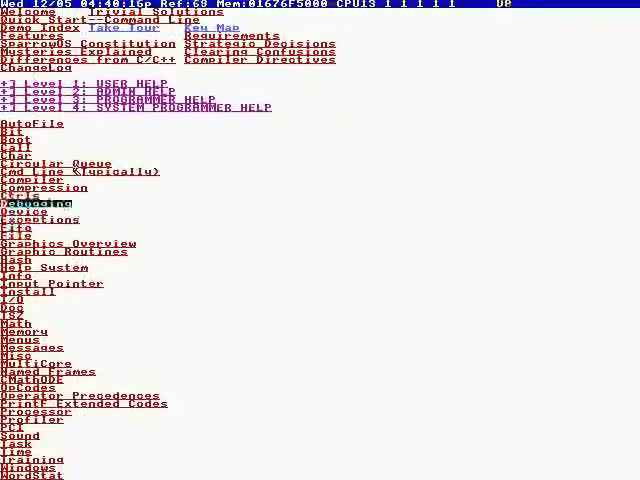
- Open the Debugging help topic and scroll through its dump, profiling and trace-flag tips
{"action": "left_click", "coordinate": [37, 202]}
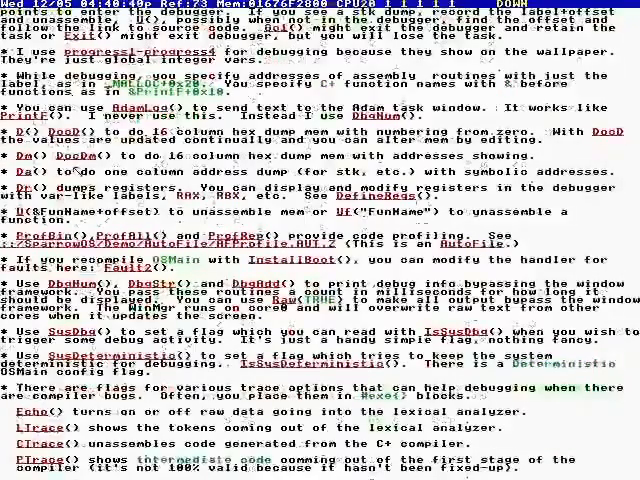
{"action": "scroll", "scroll_direction": "down", "scroll_amount": 3}
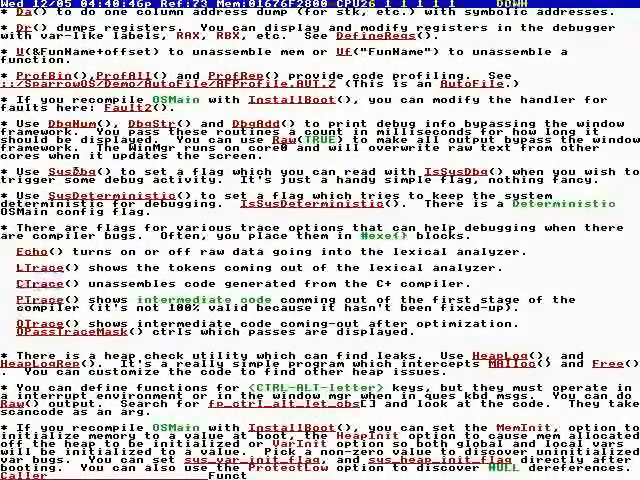
{"action": "scroll", "scroll_direction": "down", "scroll_amount": 3}
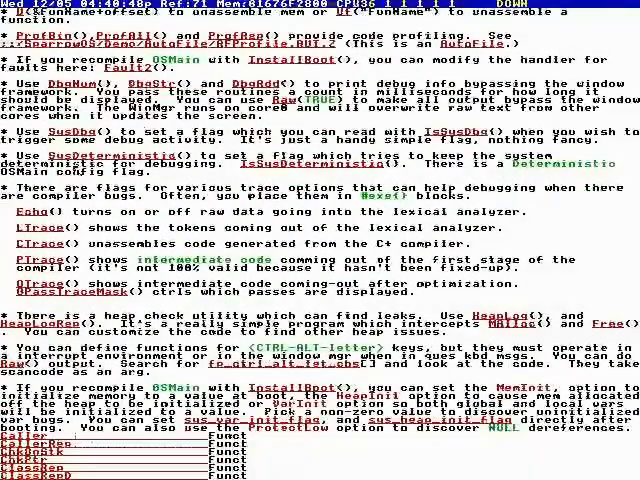
{"action": "scroll", "scroll_direction": "down", "scroll_amount": 3}
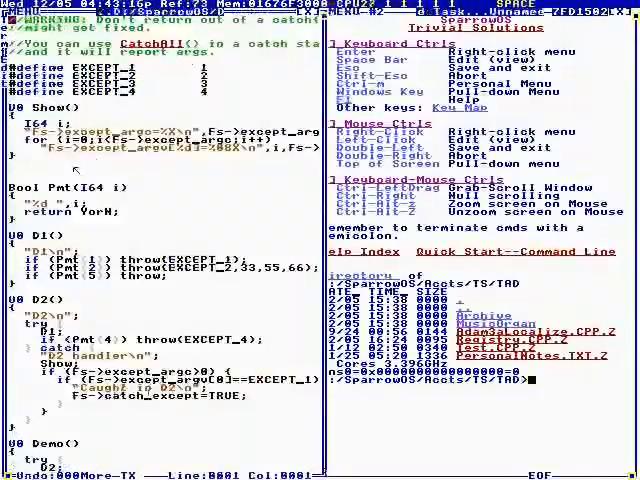
{"action": "scroll", "scroll_direction": "down", "scroll_amount": 3}
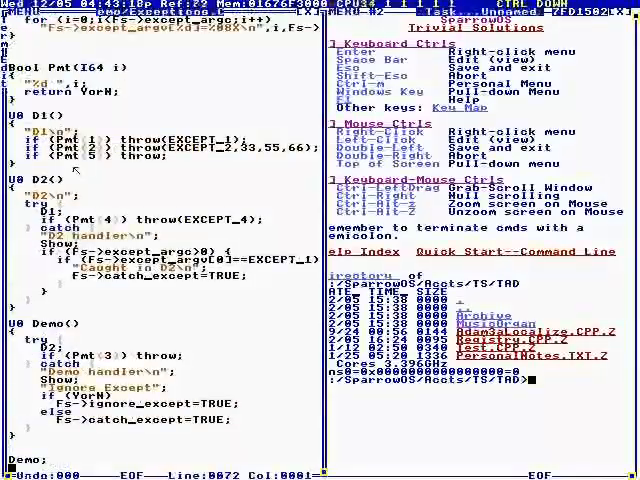